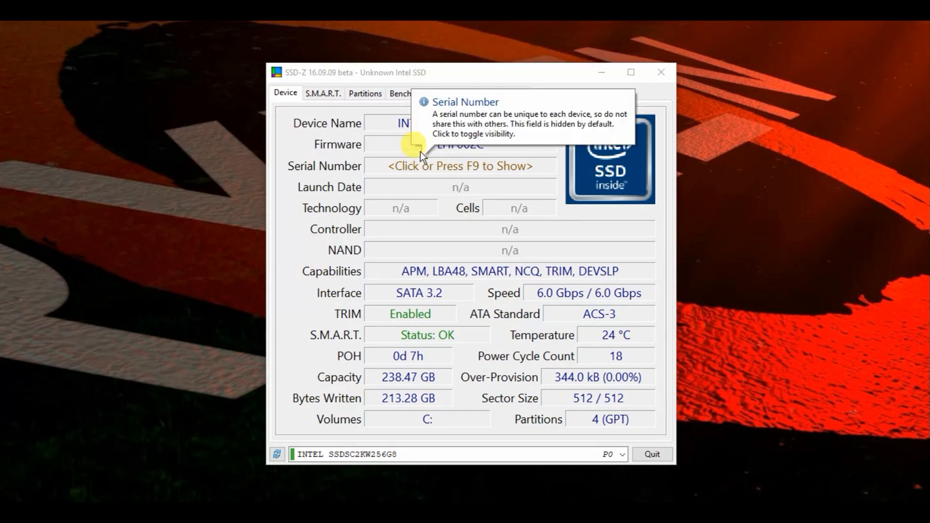
{"action": "mouse_move", "coordinate": [480, 250]}
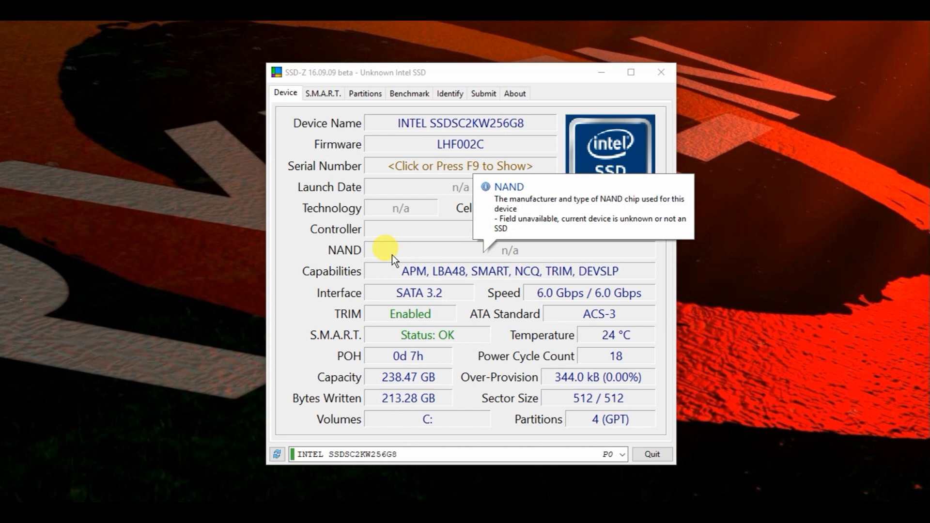
{"action": "mouse_move", "coordinate": [291, 297]}
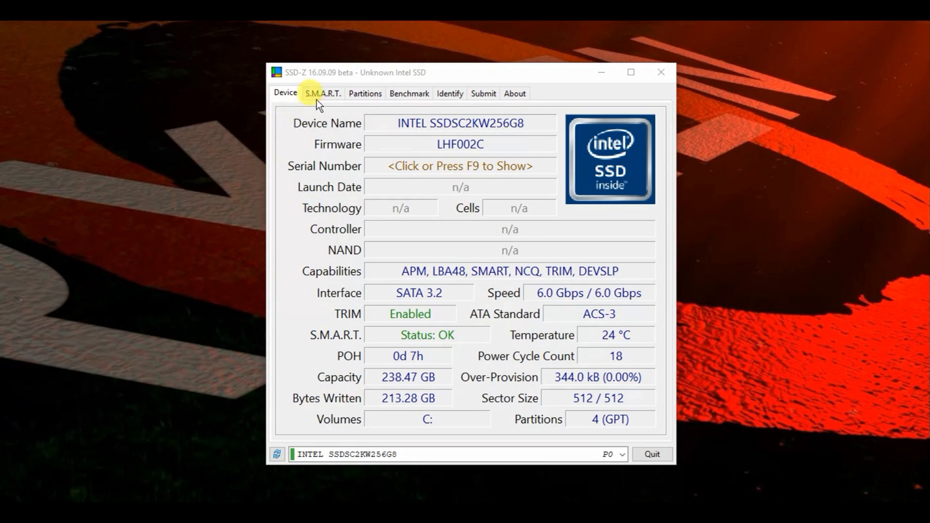
- Show the S.M.A.R.T. attribute table for the Intel SSD in SSD-Z and scroll through it
{"action": "left_click", "coordinate": [322, 93]}
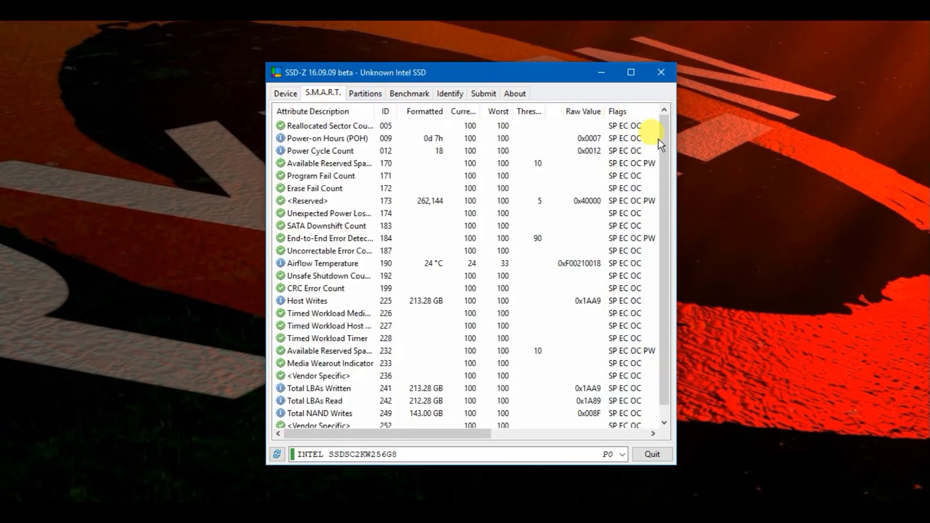
{"action": "scroll", "scroll_direction": "down", "scroll_amount": 3}
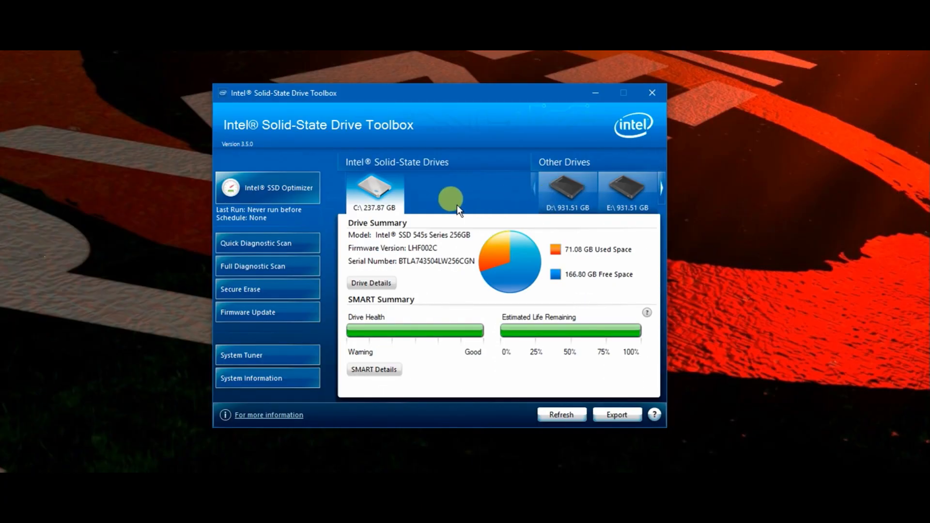
{"action": "mouse_move", "coordinate": [464, 286]}
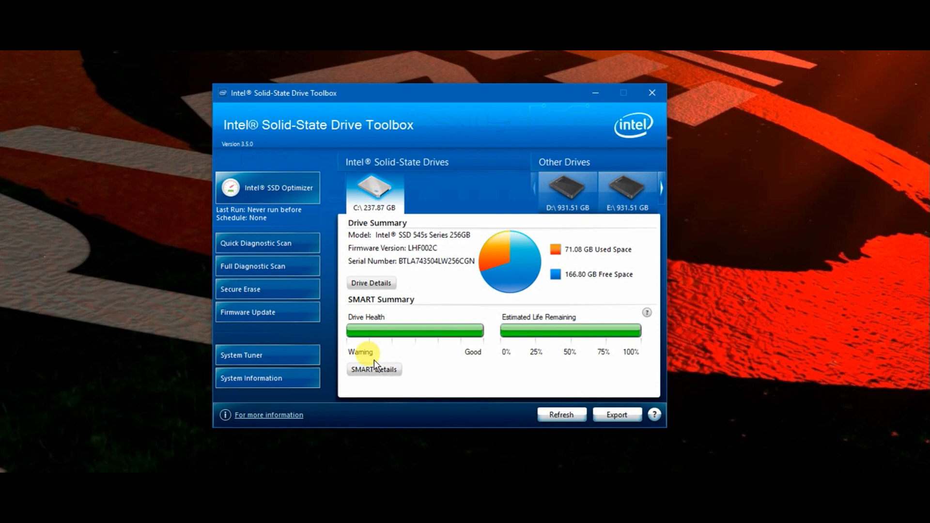
{"action": "left_click", "coordinate": [373, 369]}
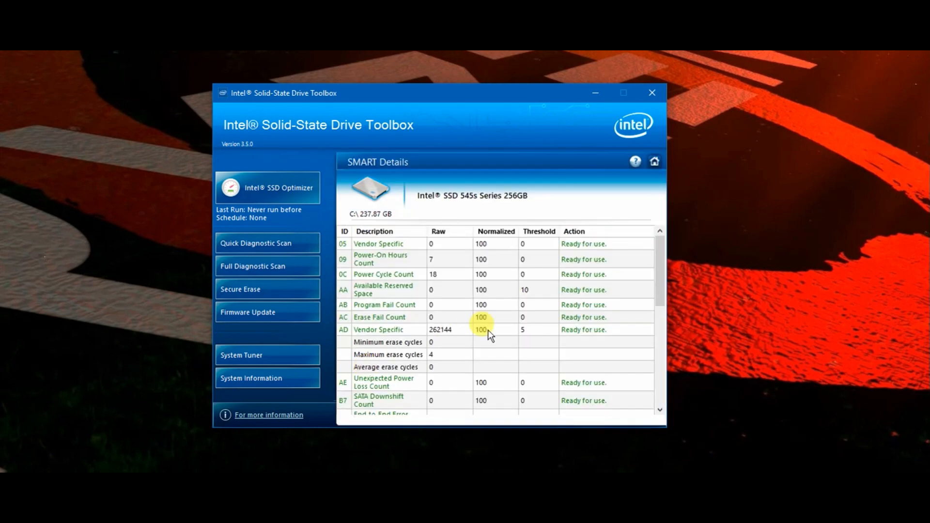
{"action": "scroll", "scroll_direction": "down", "scroll_amount": 3}
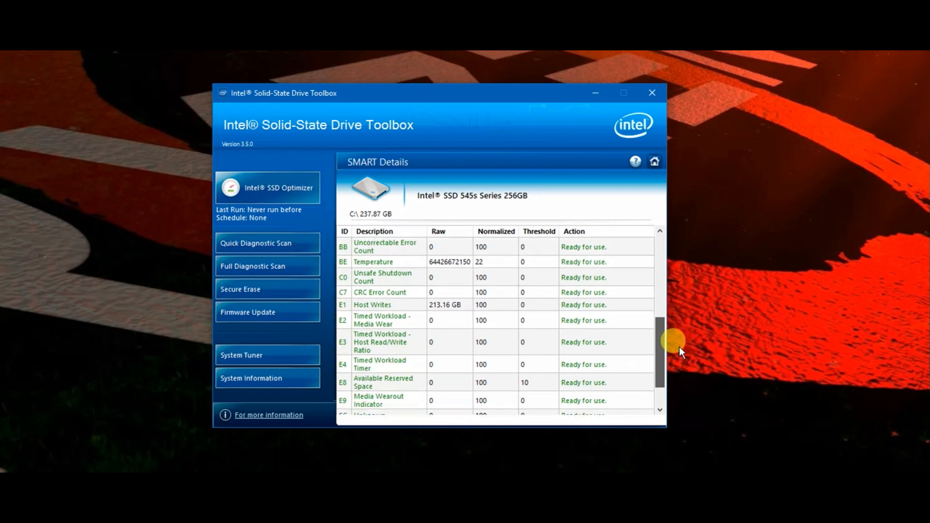
{"action": "scroll", "scroll_direction": "down", "scroll_amount": 3}
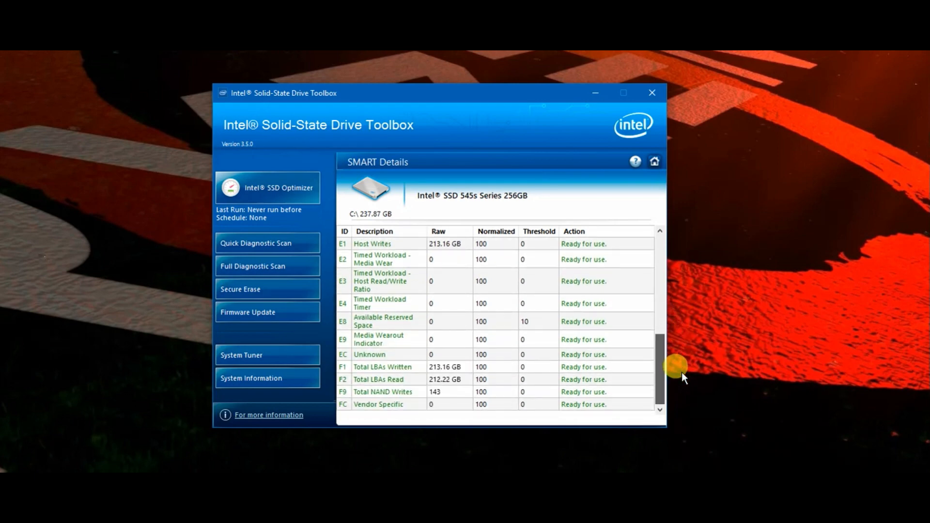
{"action": "left_click", "coordinate": [653, 162]}
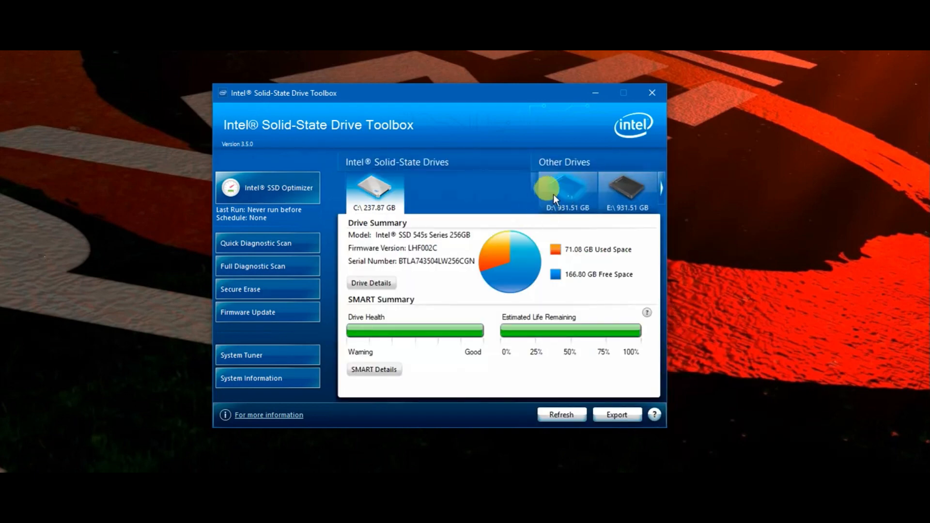
{"action": "left_click", "coordinate": [567, 189]}
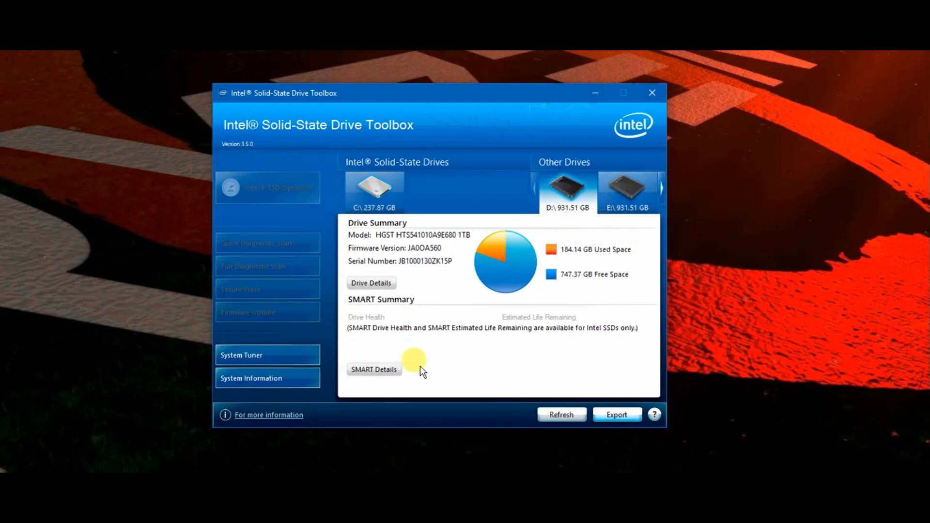
{"action": "left_click", "coordinate": [628, 189]}
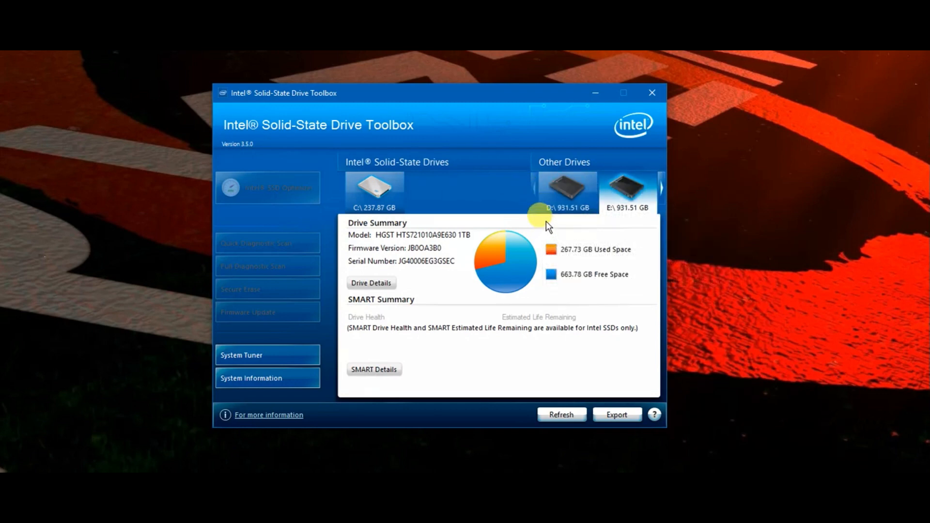
{"action": "left_click", "coordinate": [565, 190]}
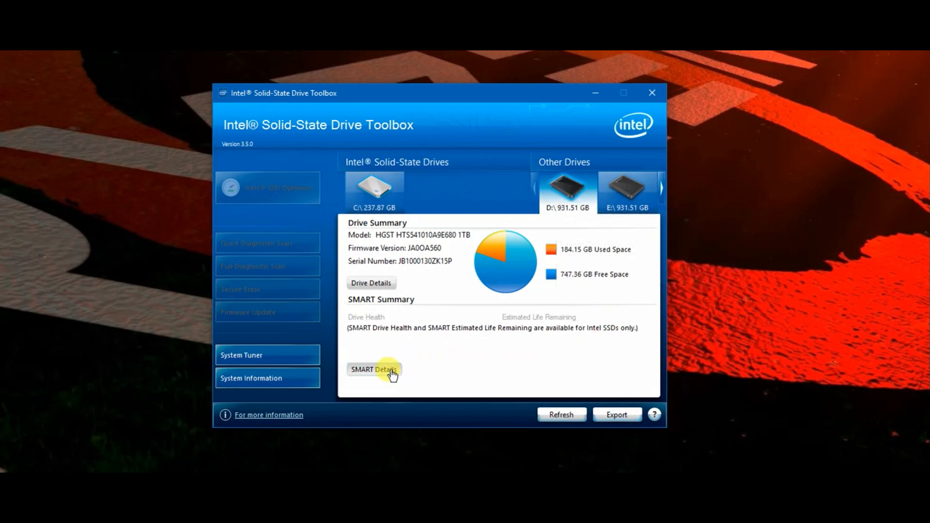
{"action": "left_click", "coordinate": [371, 369]}
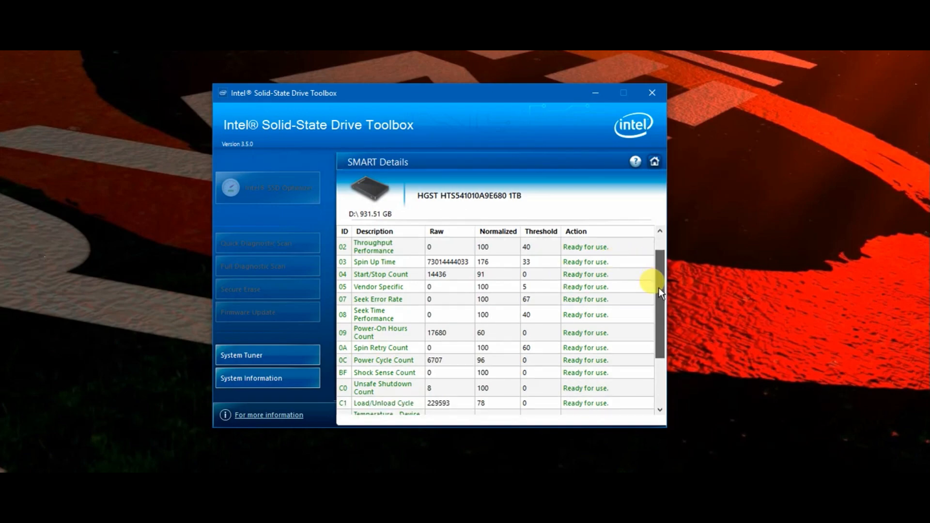
{"action": "scroll", "scroll_direction": "down", "scroll_amount": 3}
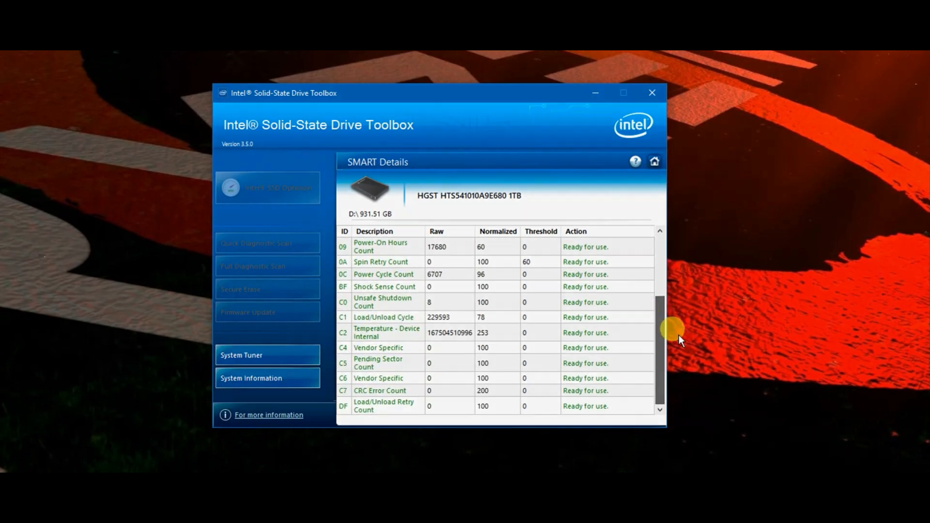
{"action": "left_click", "coordinate": [653, 162]}
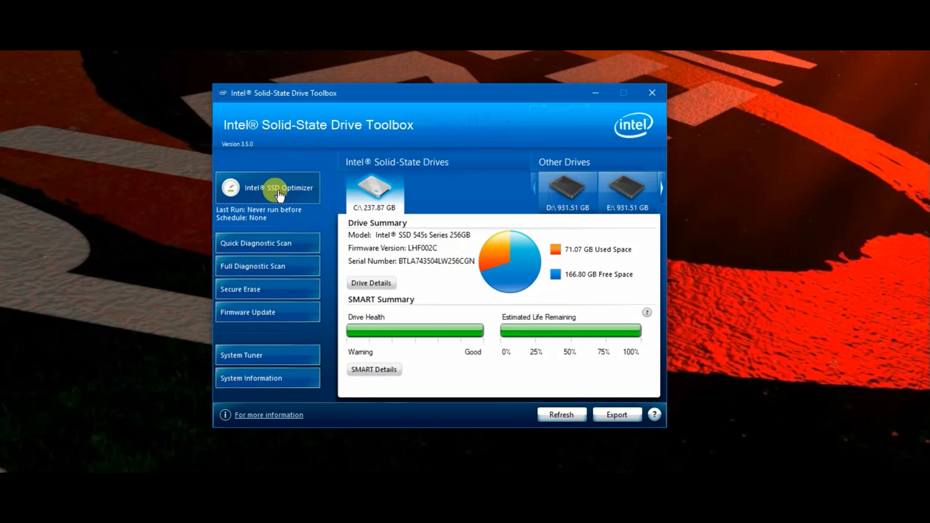
- Run the SSD Optimizer on the 545s, accepting the duration warning, then view the Quick Diagnostic Scan page
{"action": "left_click", "coordinate": [267, 187]}
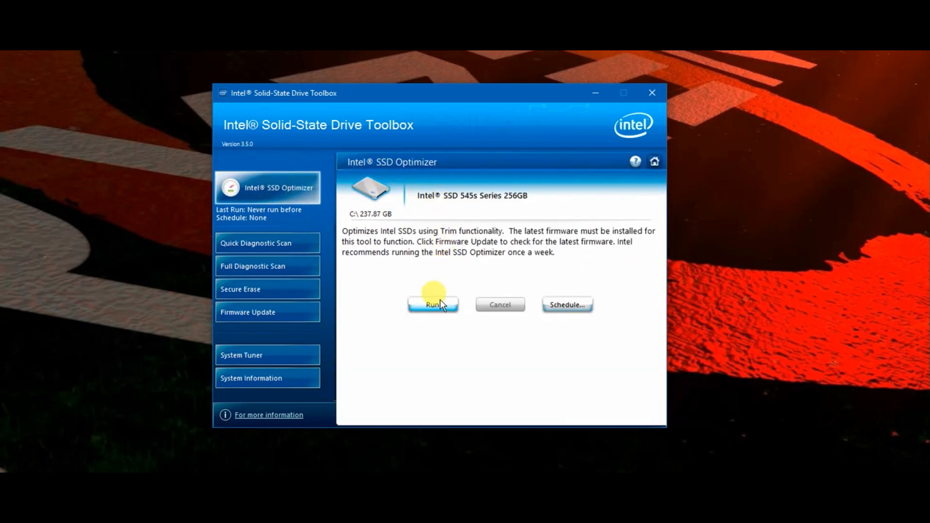
{"action": "left_click", "coordinate": [432, 304]}
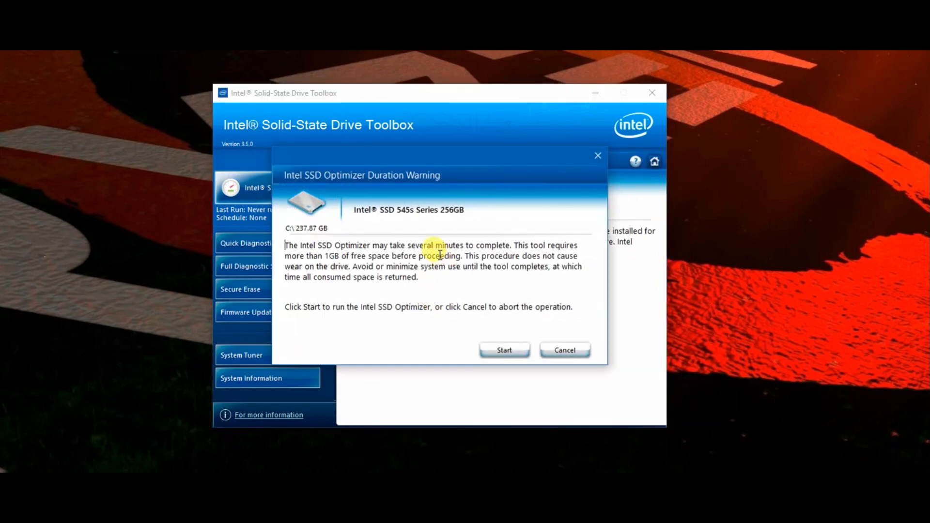
{"action": "mouse_move", "coordinate": [366, 244]}
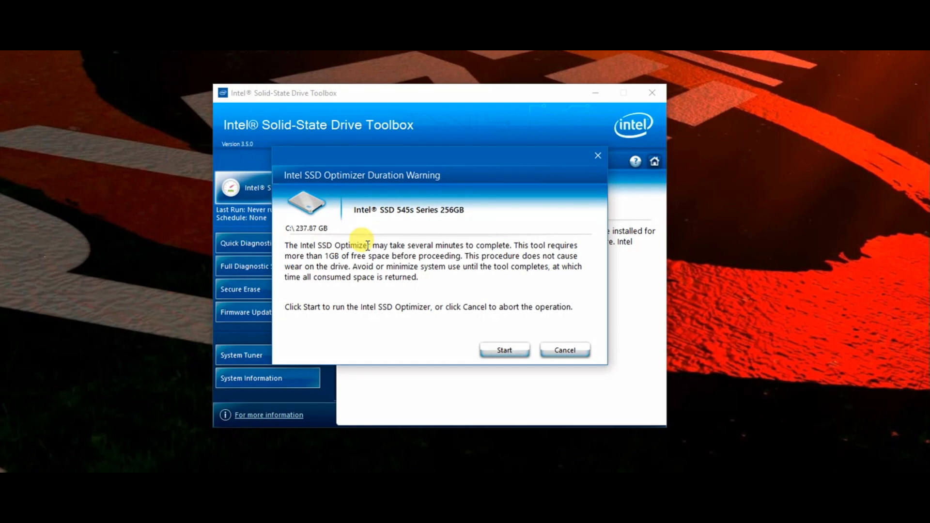
{"action": "mouse_move", "coordinate": [469, 348]}
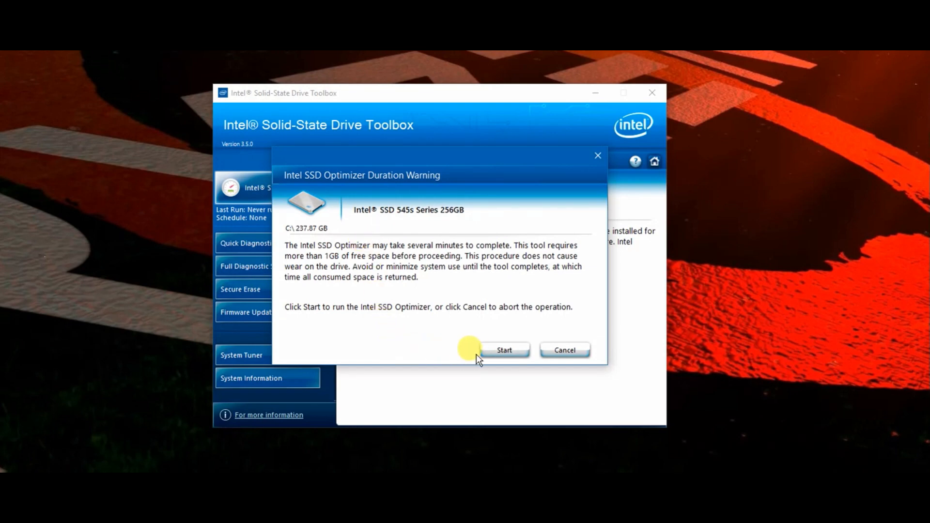
{"action": "left_click", "coordinate": [503, 350]}
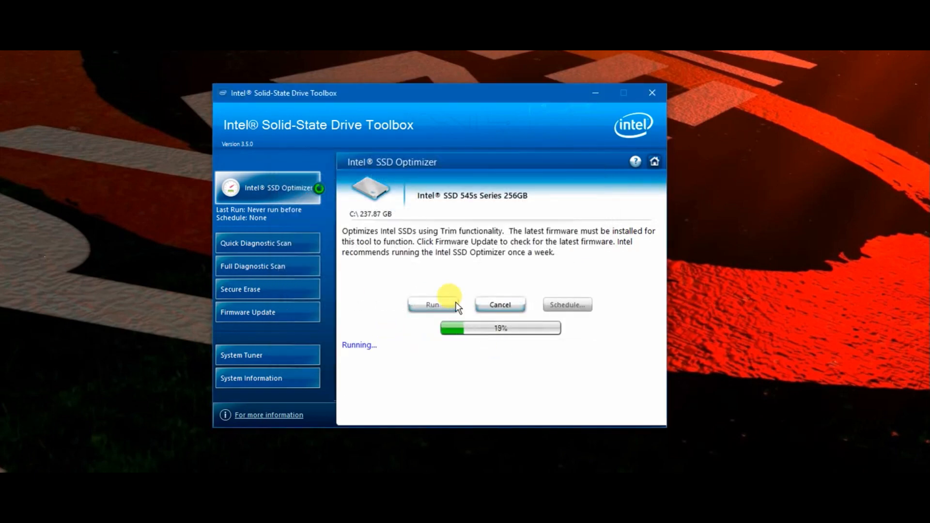
{"action": "mouse_move", "coordinate": [432, 264]}
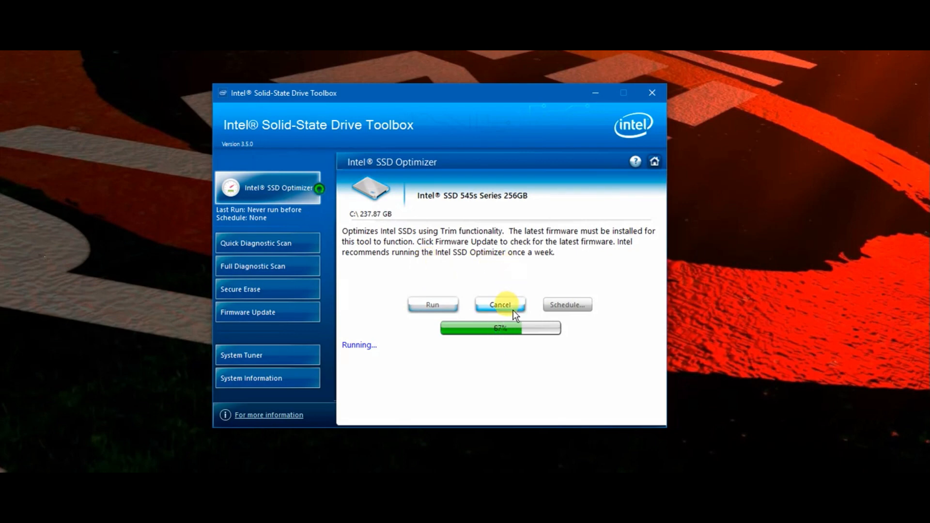
{"action": "left_click", "coordinate": [254, 243]}
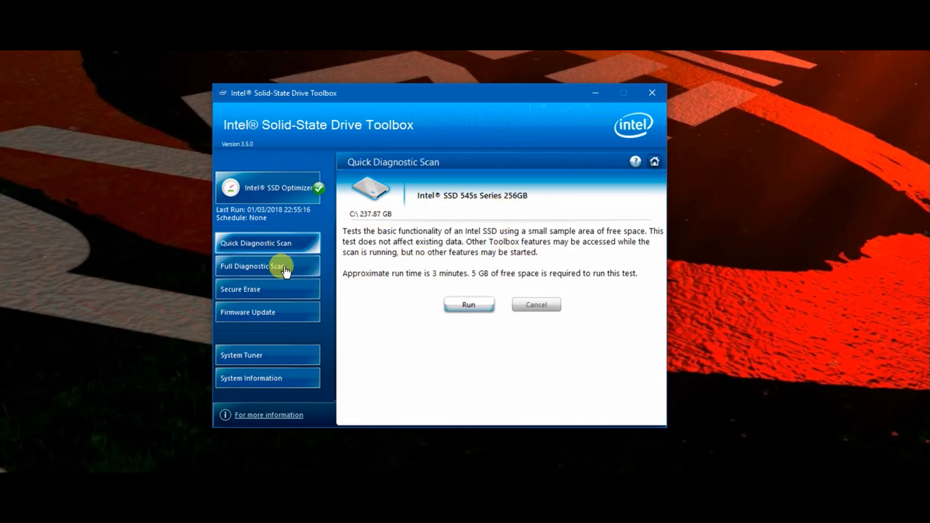
- Review the Full Diagnostic Scan, Secure Erase and Firmware Update pages, ending on System Tuner
{"action": "left_click", "coordinate": [268, 265]}
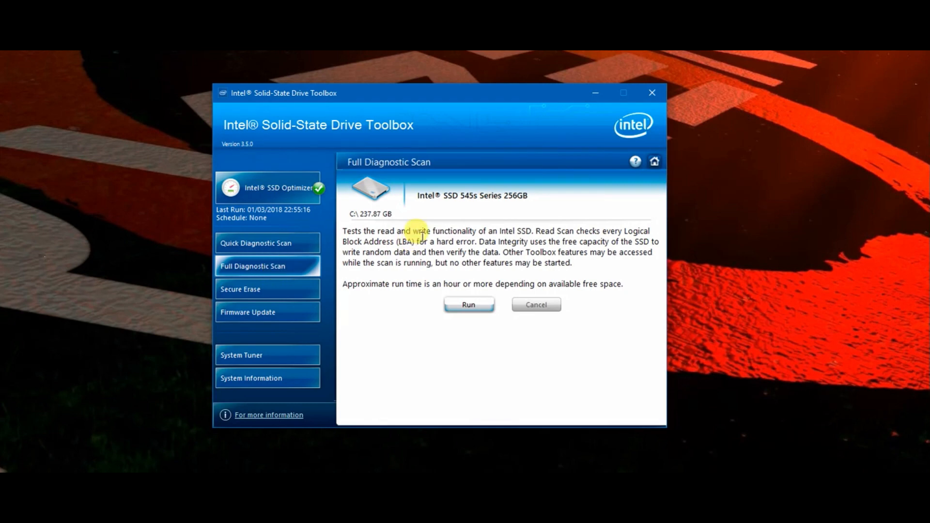
{"action": "mouse_move", "coordinate": [507, 243]}
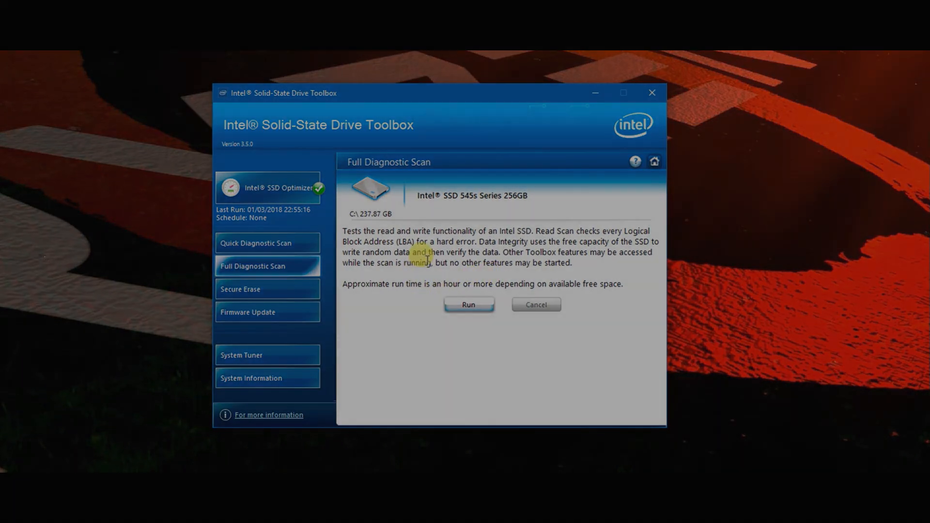
{"action": "left_click", "coordinate": [267, 289]}
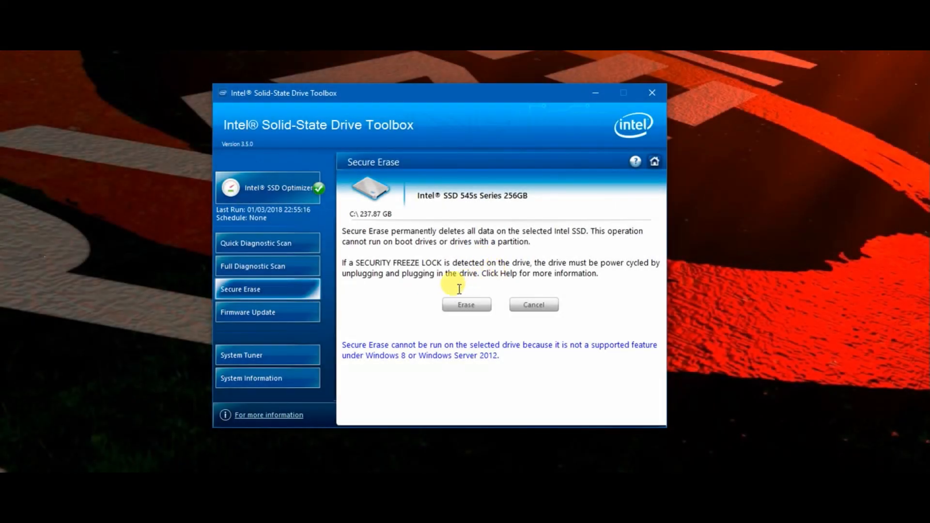
{"action": "left_click", "coordinate": [268, 312]}
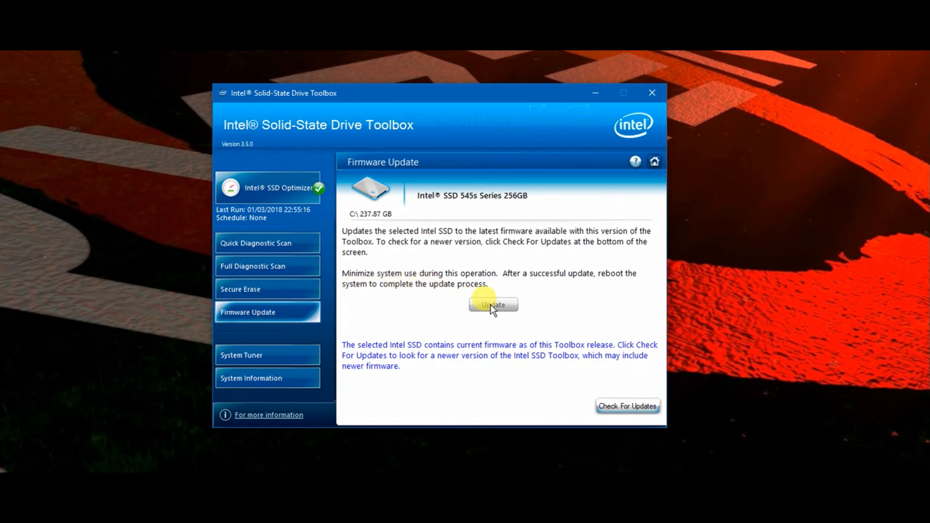
{"action": "left_click", "coordinate": [267, 355]}
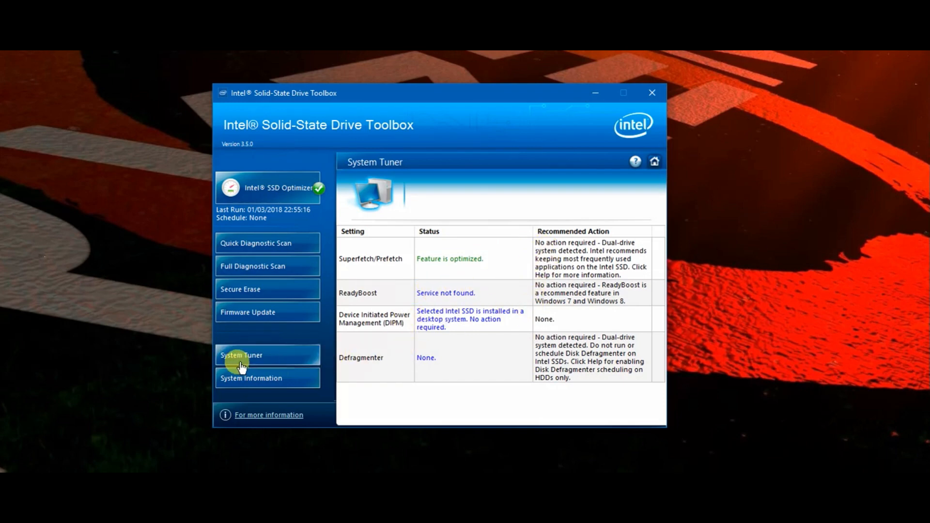
{"action": "mouse_move", "coordinate": [245, 386]}
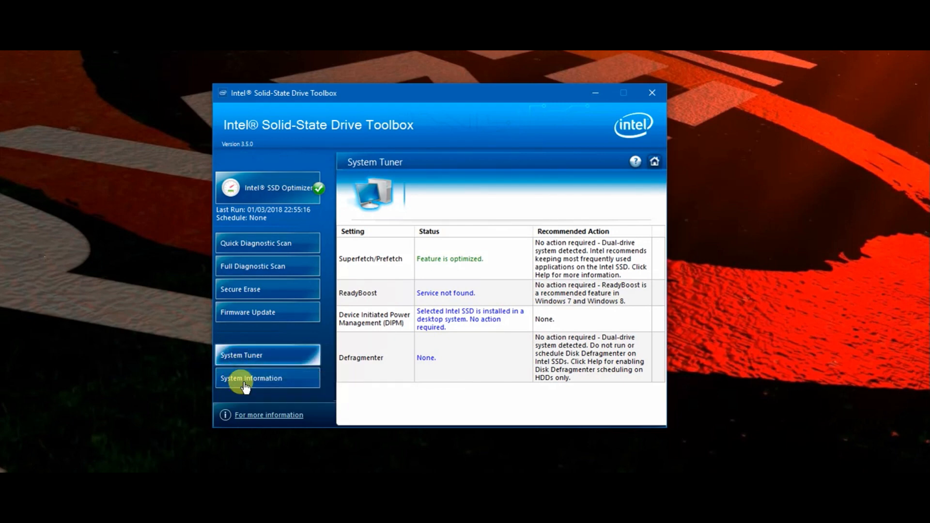
- View System Information, then return to the SSD Optimizer results showing successful completion
{"action": "left_click", "coordinate": [250, 378]}
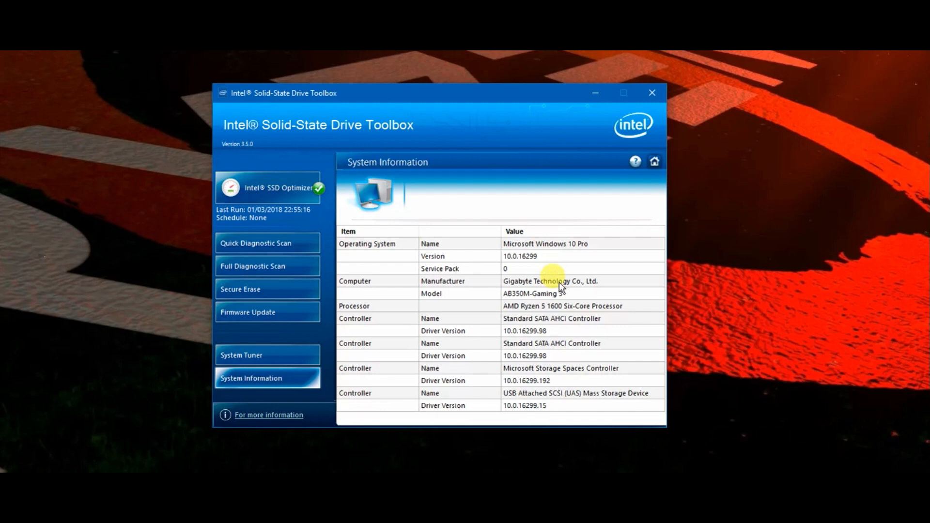
{"action": "mouse_move", "coordinate": [269, 414]}
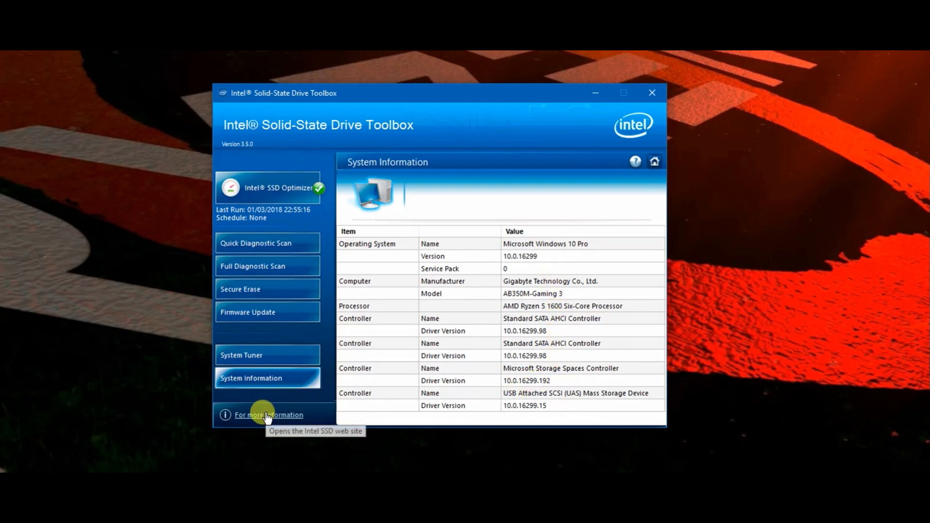
{"action": "mouse_move", "coordinate": [395, 366]}
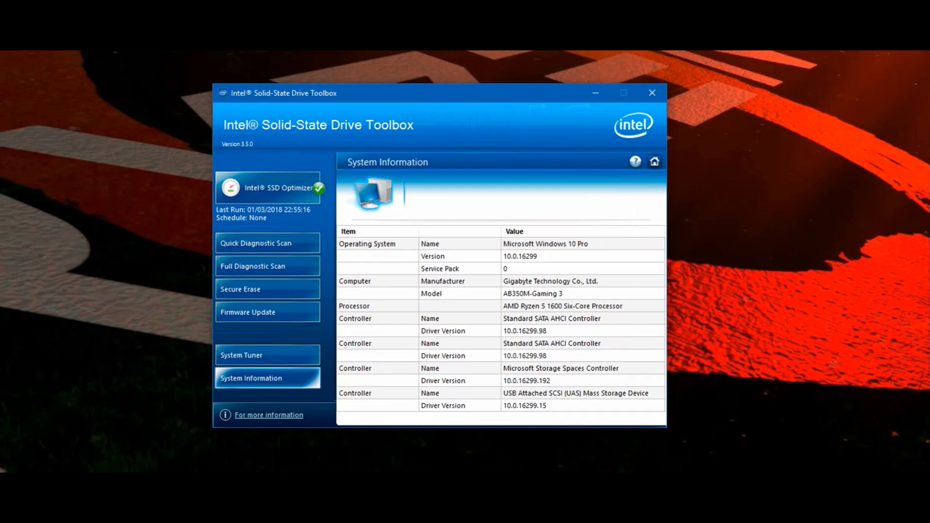
{"action": "left_click", "coordinate": [268, 187]}
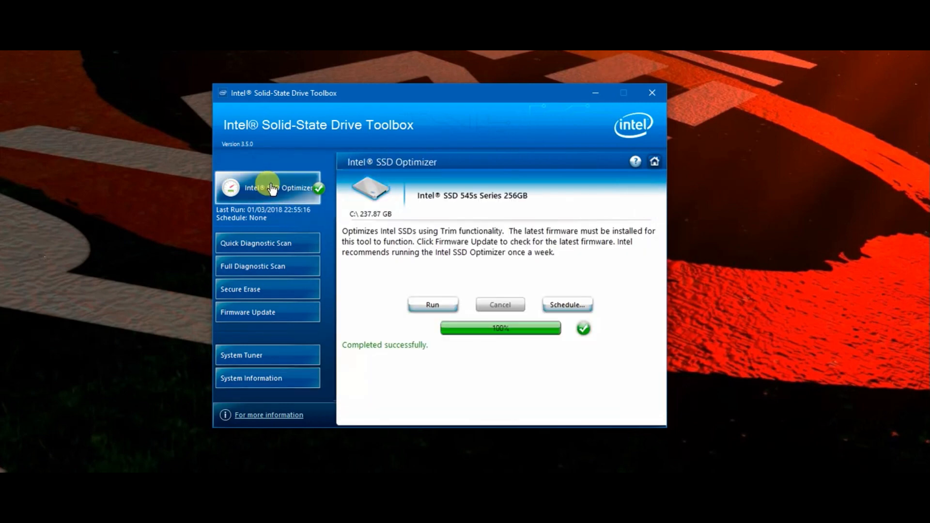